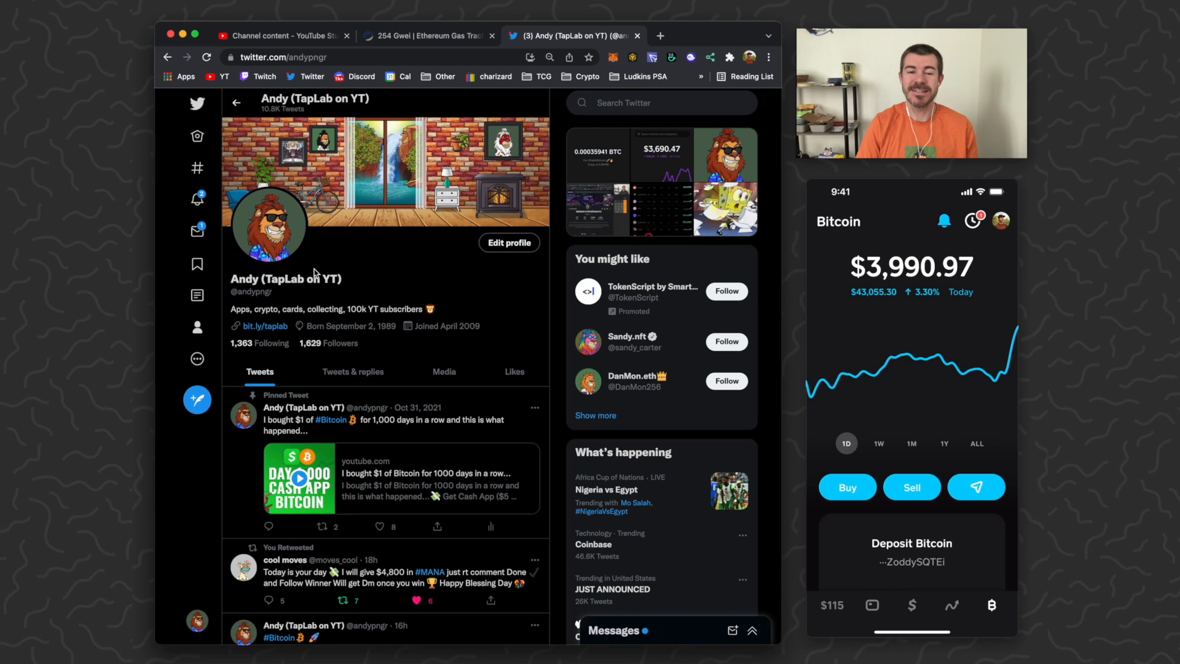
mouse_move(361, 274)
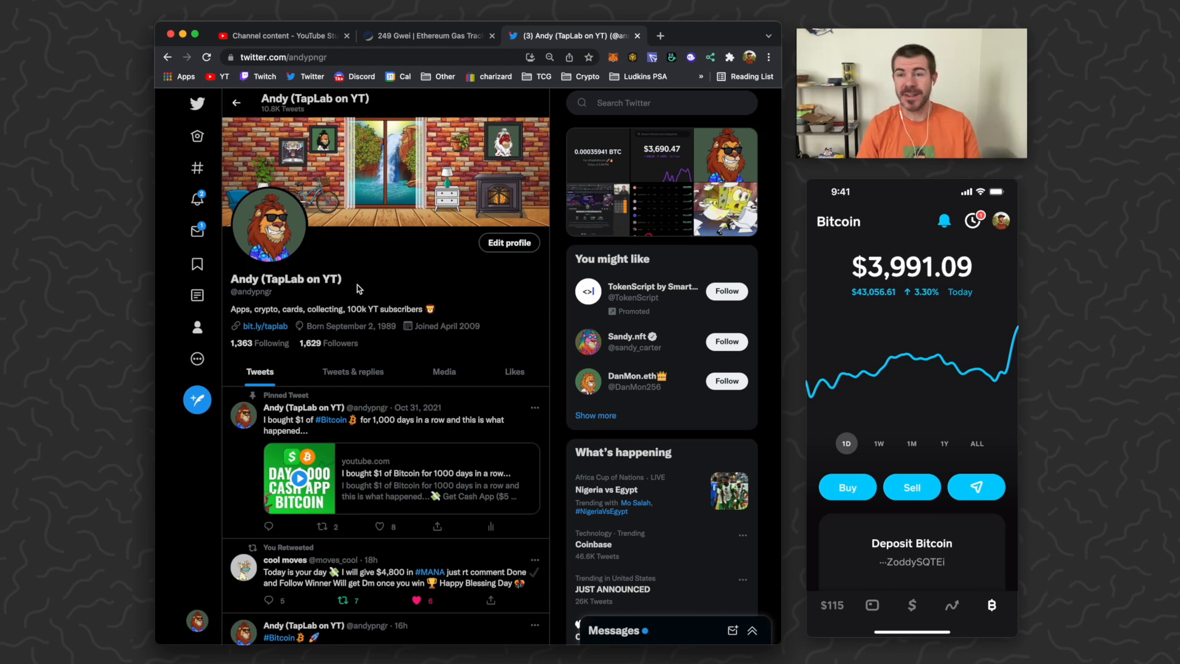
Scroll the profile timeline down to the retweeted Klay Thompson and andre #PaidInBitcoin tweets
scroll("down", 3)
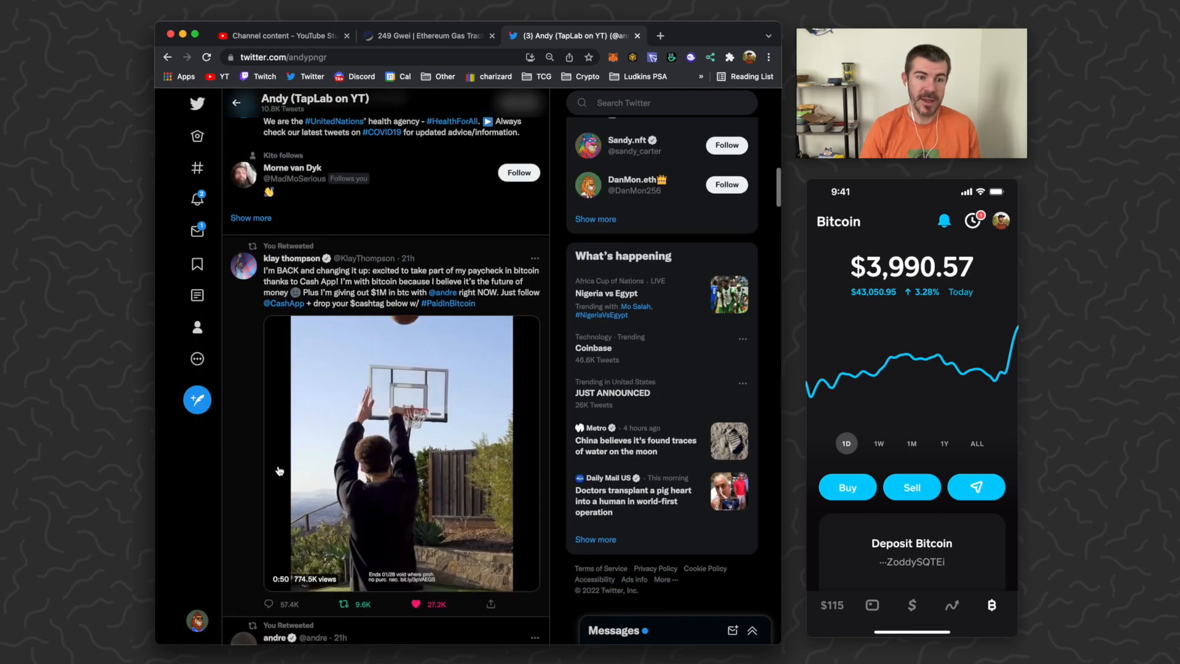
scroll("down", 3)
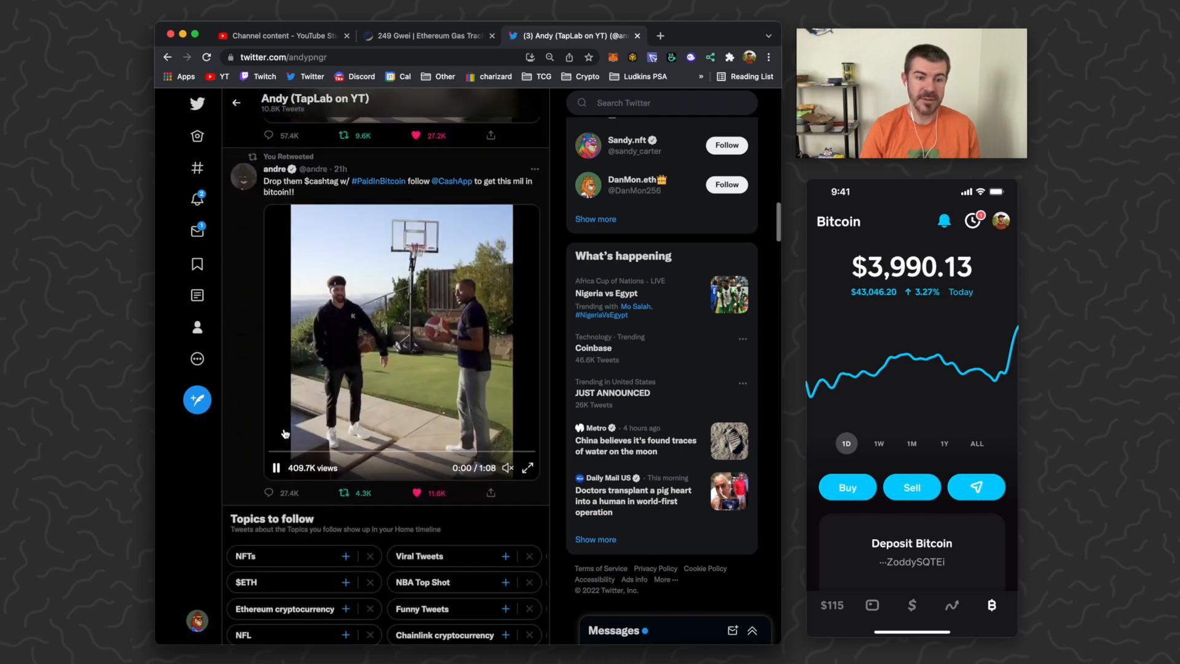
scroll("down", 3)
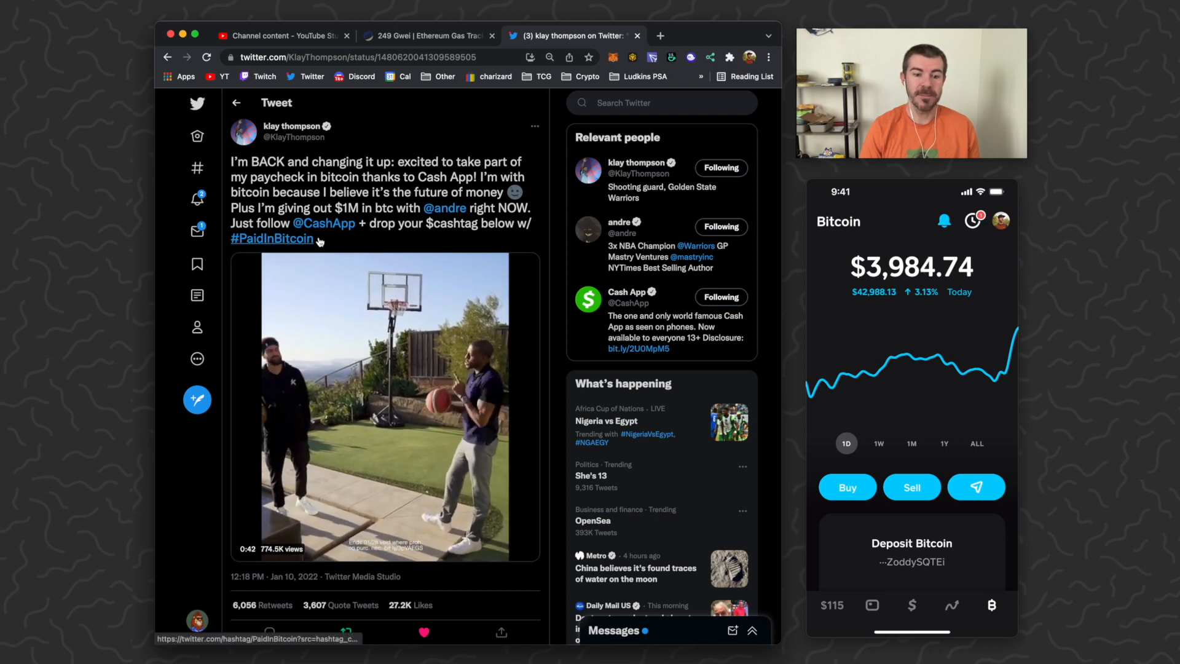
Scroll to Klay Thompson's #PaidInBitcoin giveaway tweet to view it in full
scroll("down", 3)
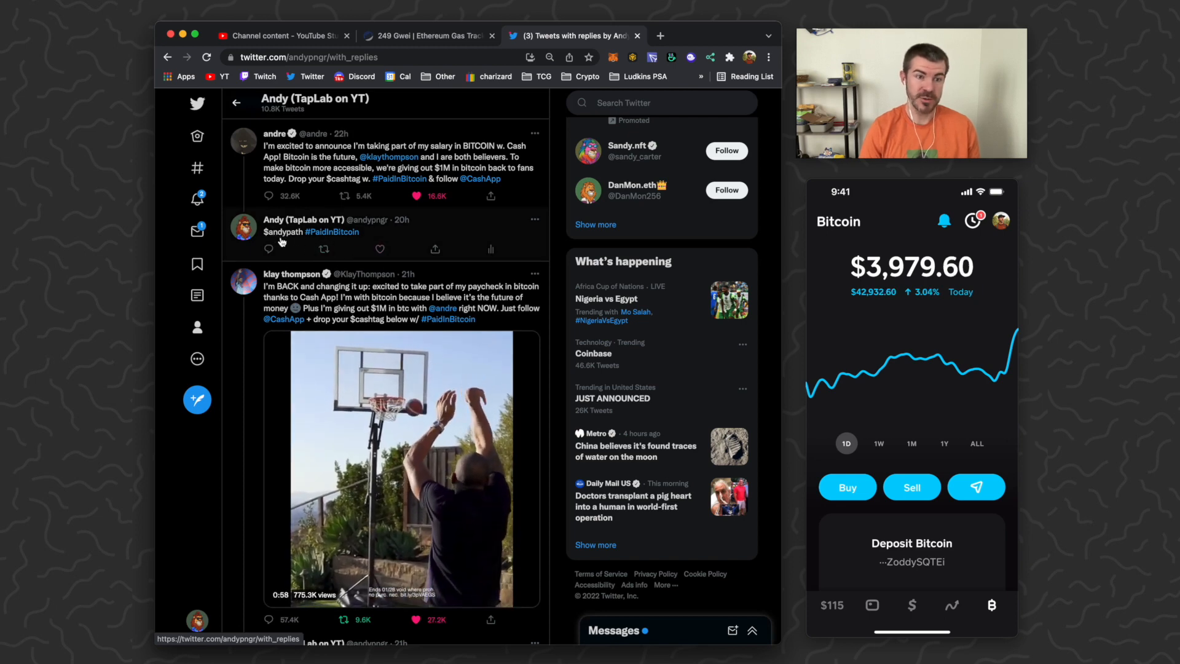
Scroll the Tweets & replies tab to the $cashtag reply under andre's giveaway tweet
scroll("down", 3)
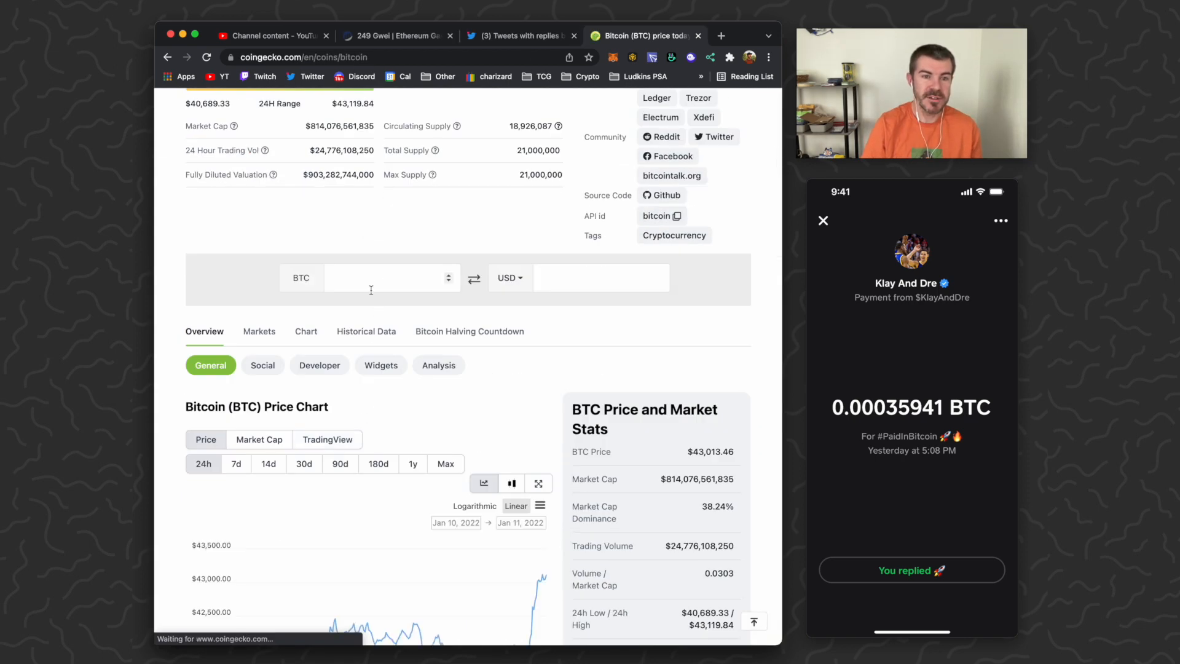
Enter .00035941 BTC in the CoinGecko converter to read about 15.46 USD, then return to Twitter
type(".00035941")
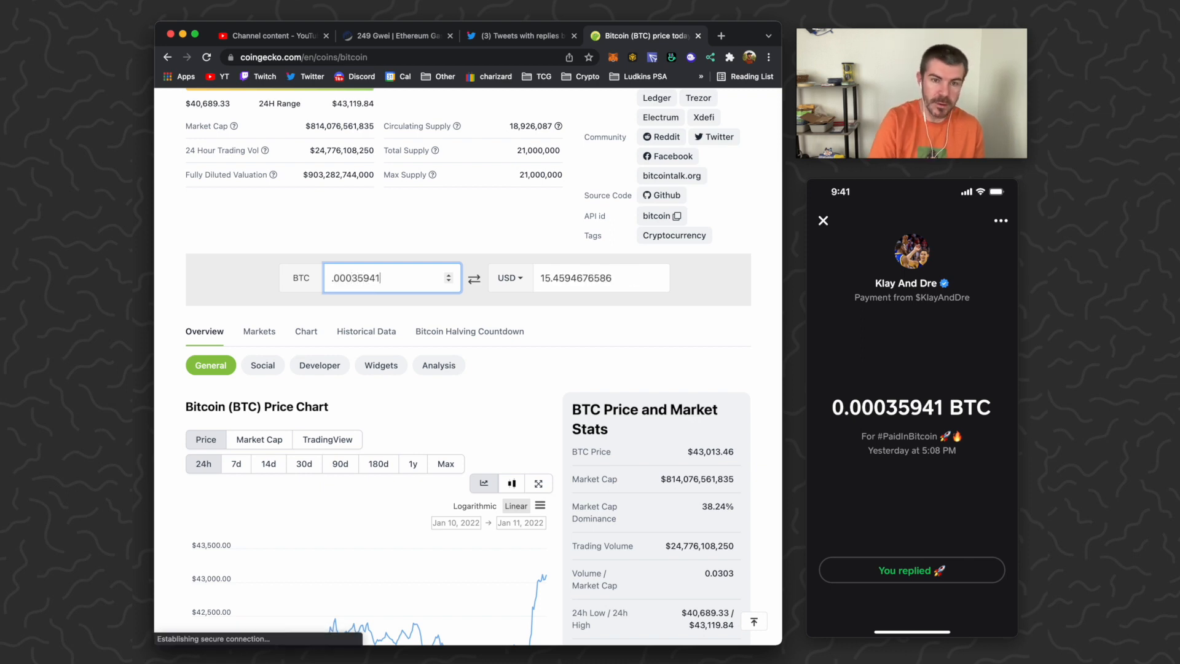
scroll("down", 3)
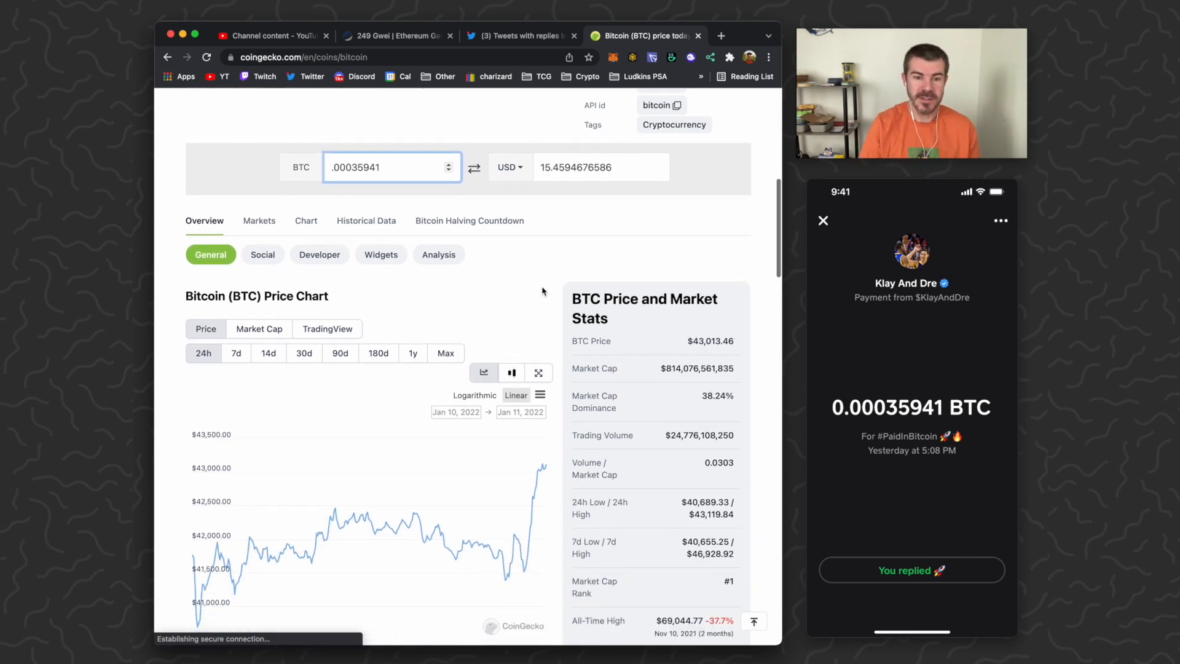
mouse_move(489, 539)
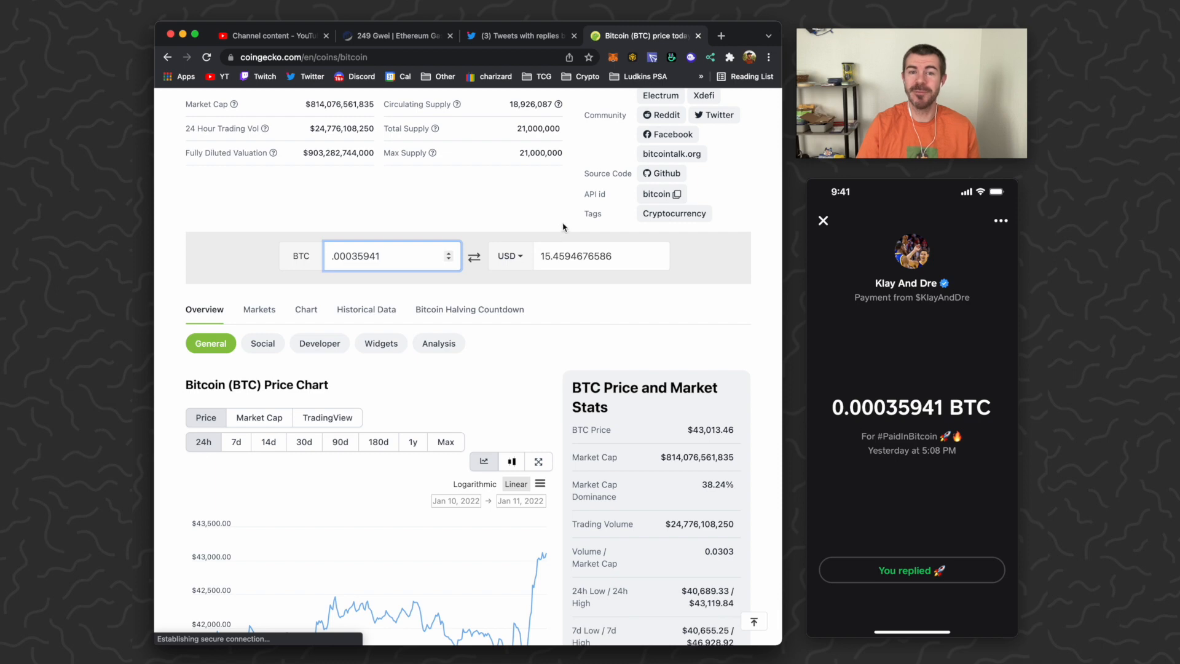
left_click(519, 36)
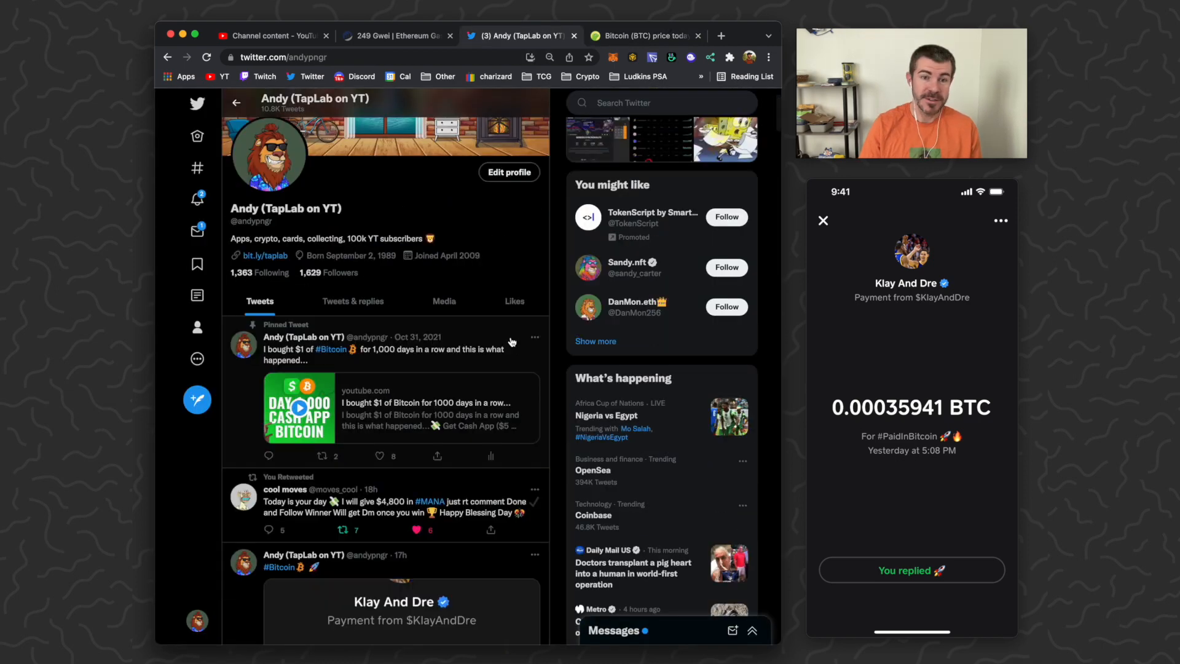
scroll("down", 3)
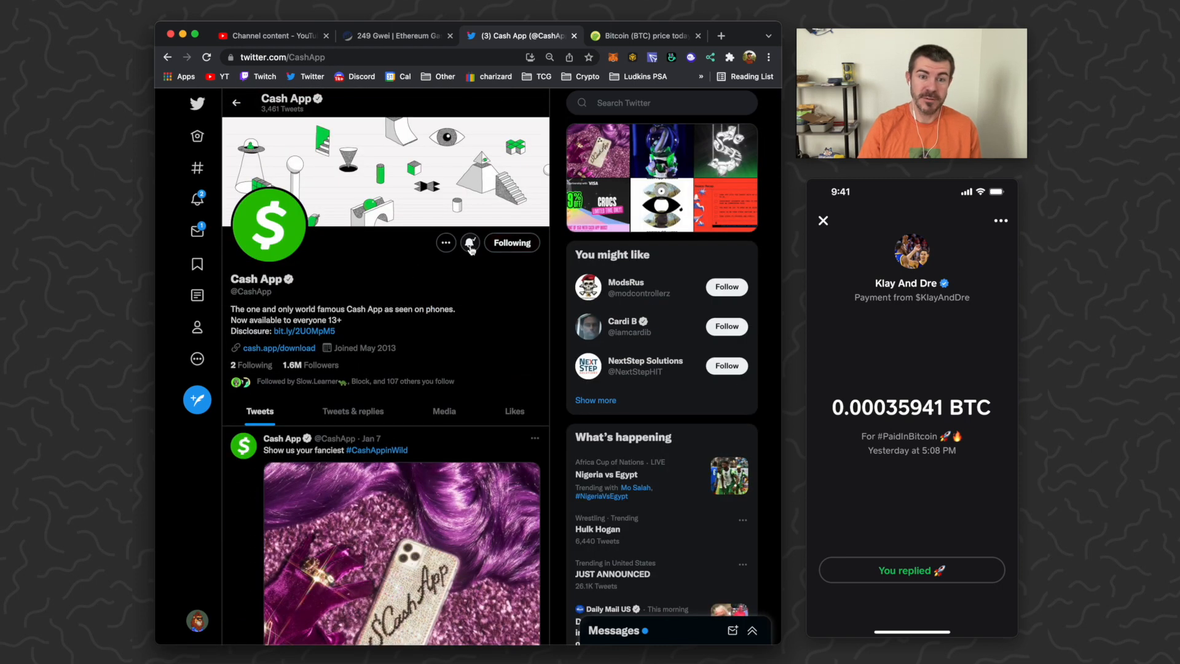
mouse_move(538, 293)
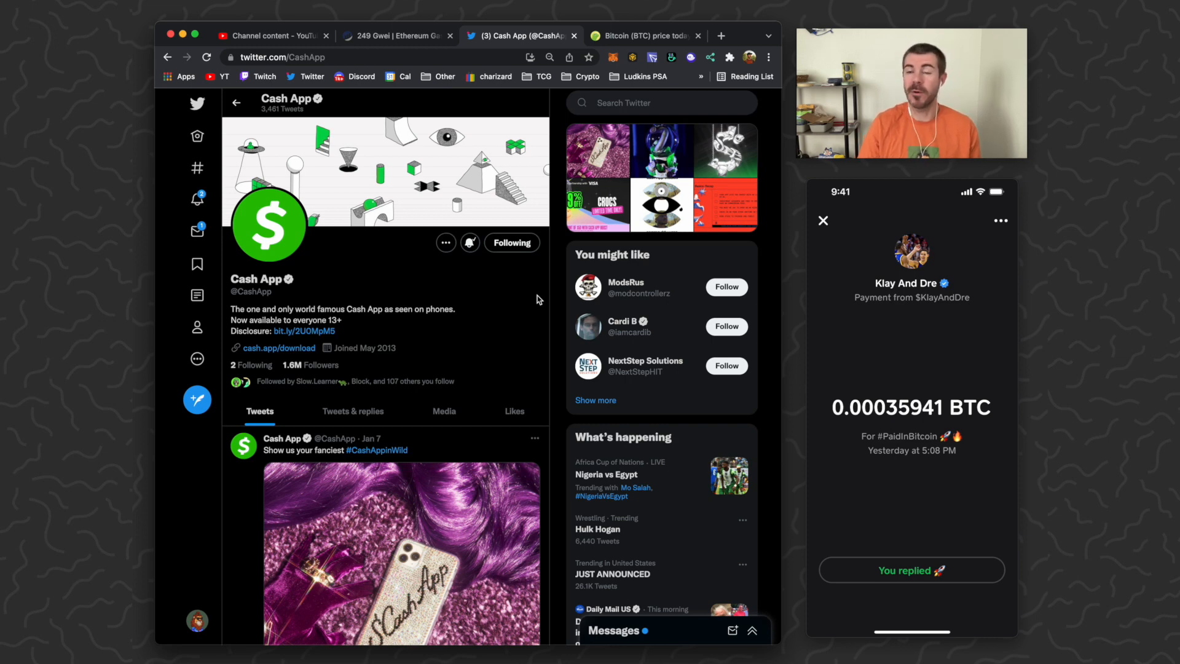
mouse_move(510, 268)
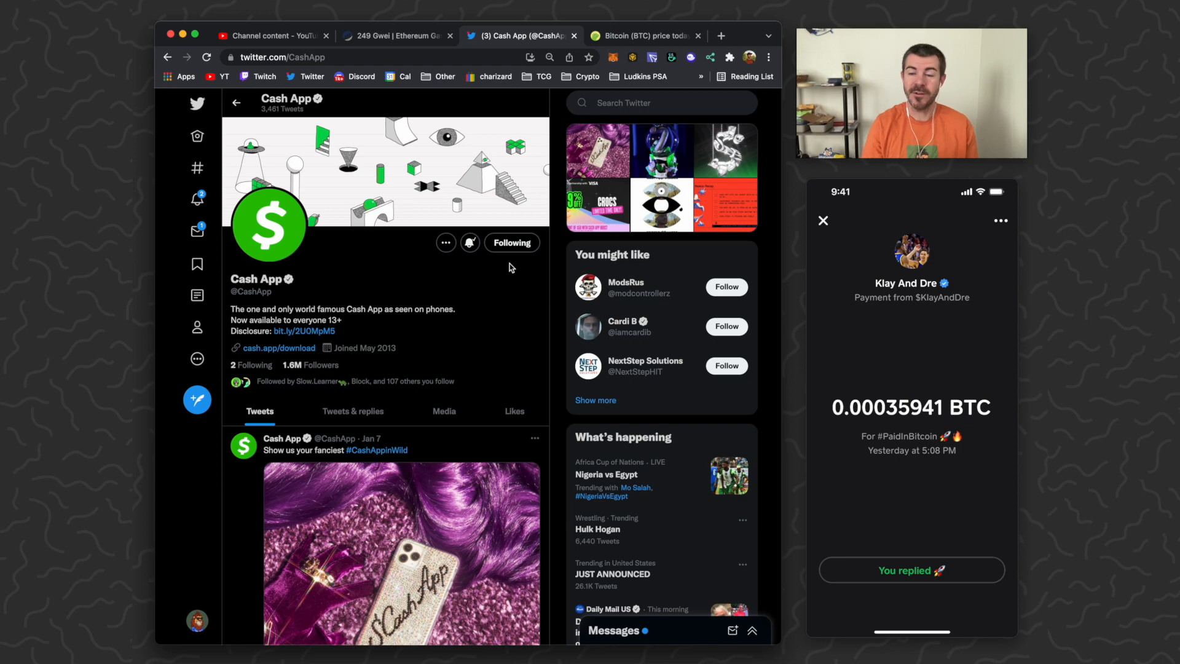